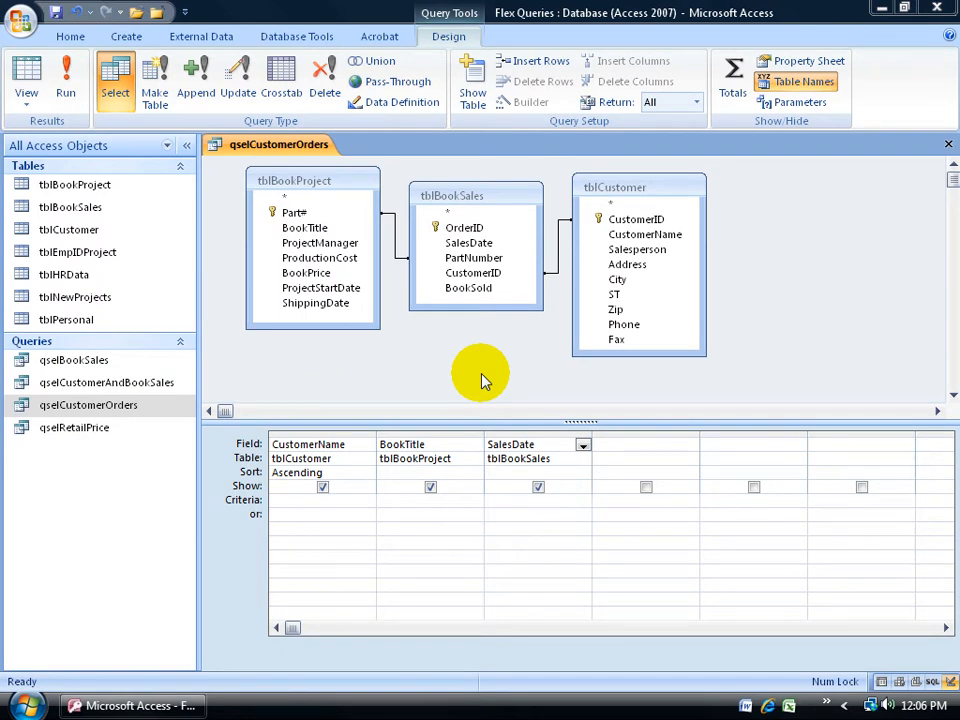
mouse_move(237, 162)
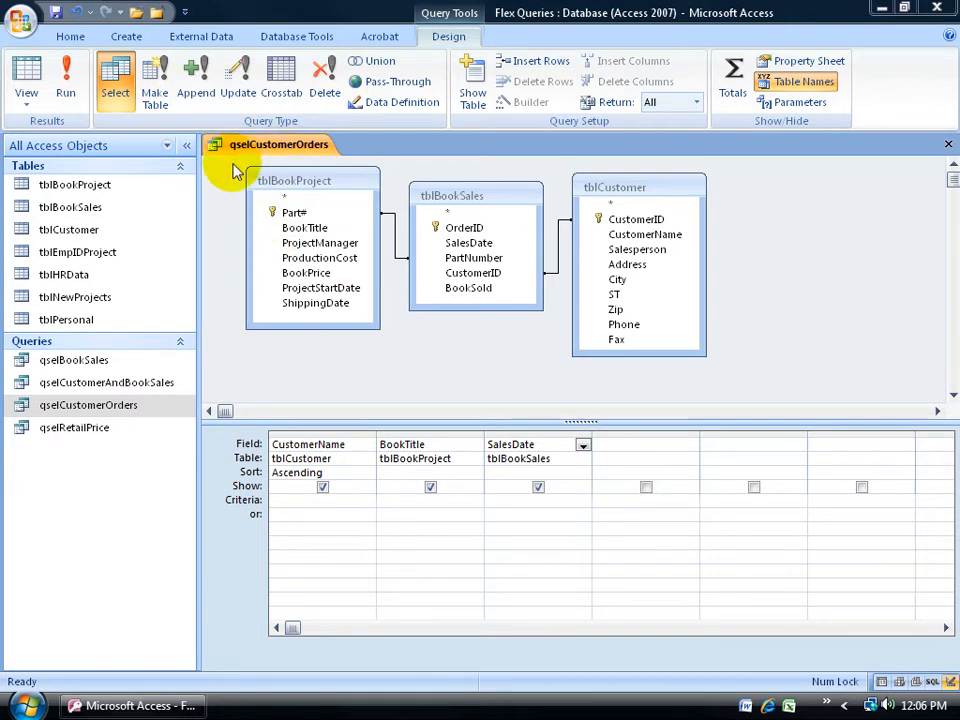
mouse_move(480, 355)
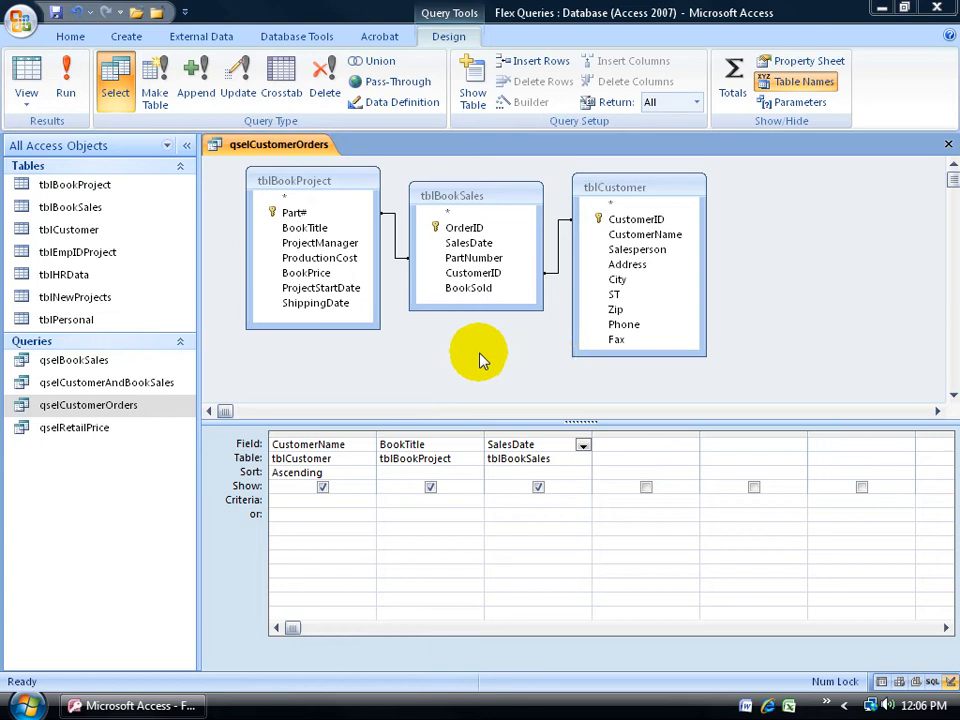
mouse_move(358, 447)
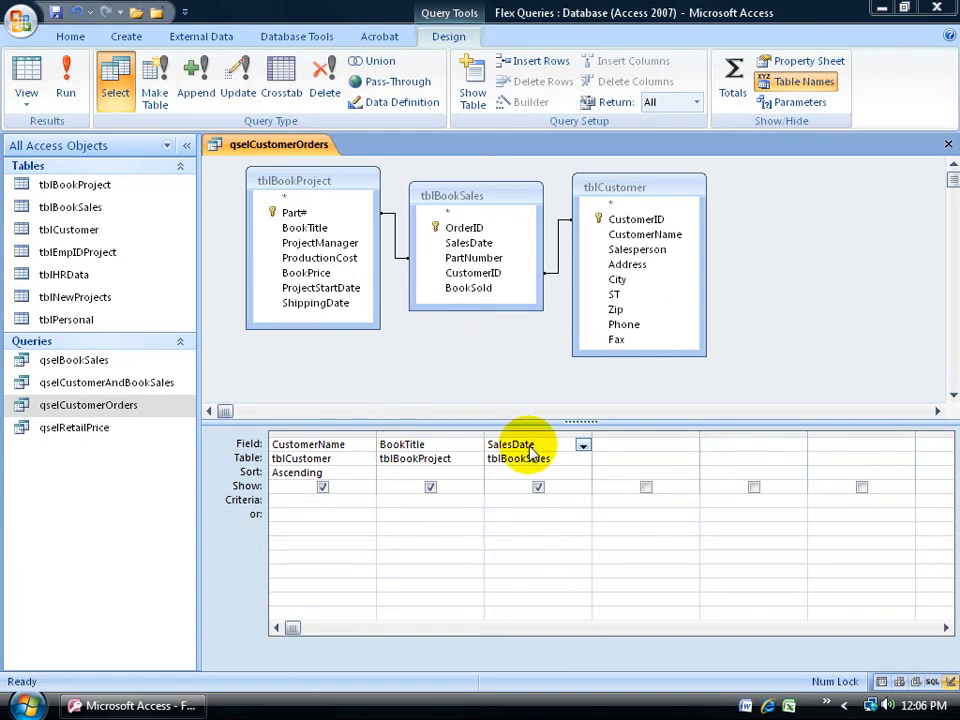
mouse_move(485, 435)
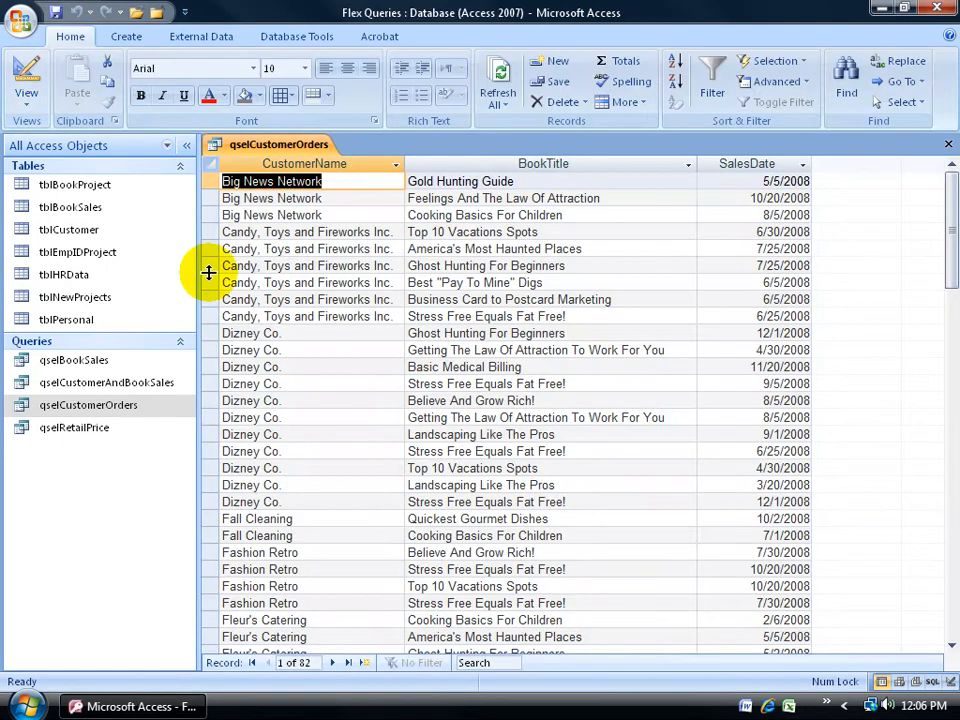
mouse_move(318, 271)
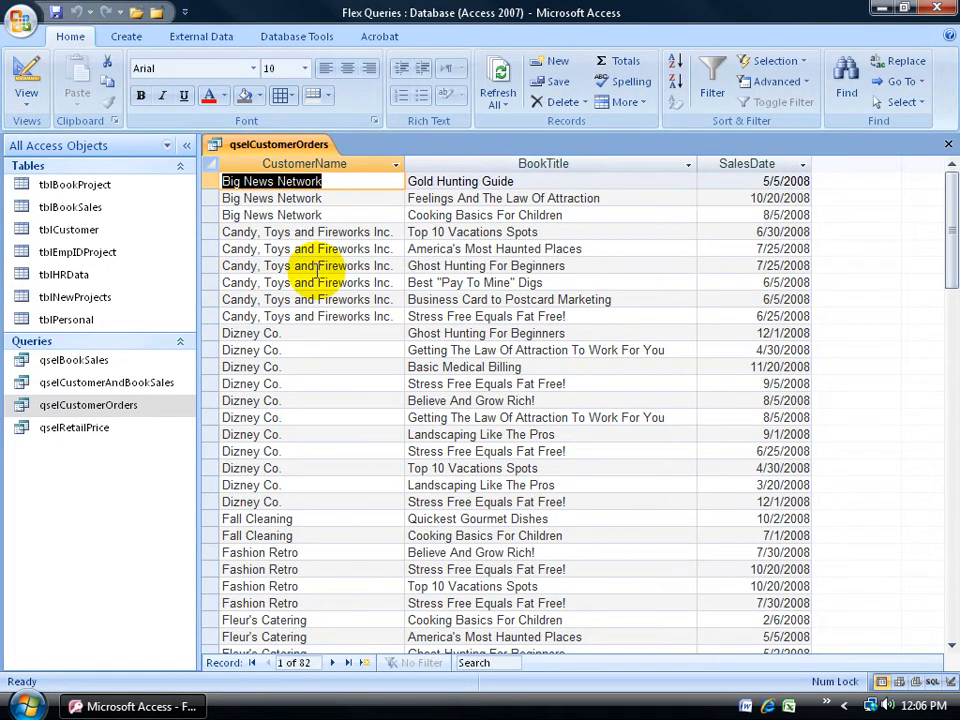
mouse_move(306, 400)
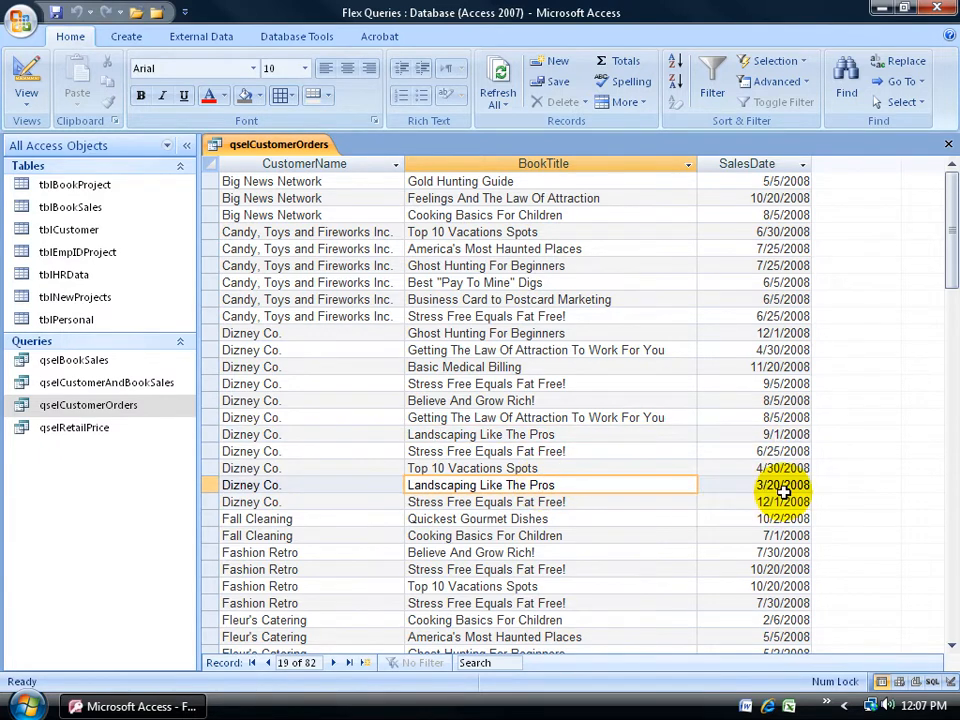
mouse_move(593, 491)
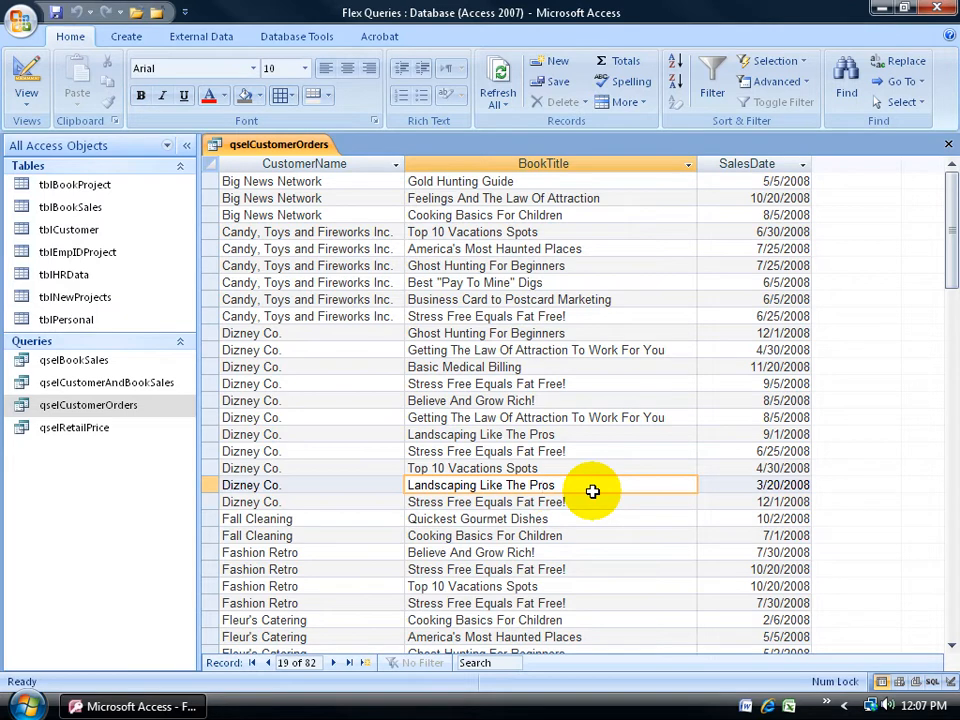
Point out the Landscaping Like The Pros record among the 82 customer order rows
left_click(746, 163)
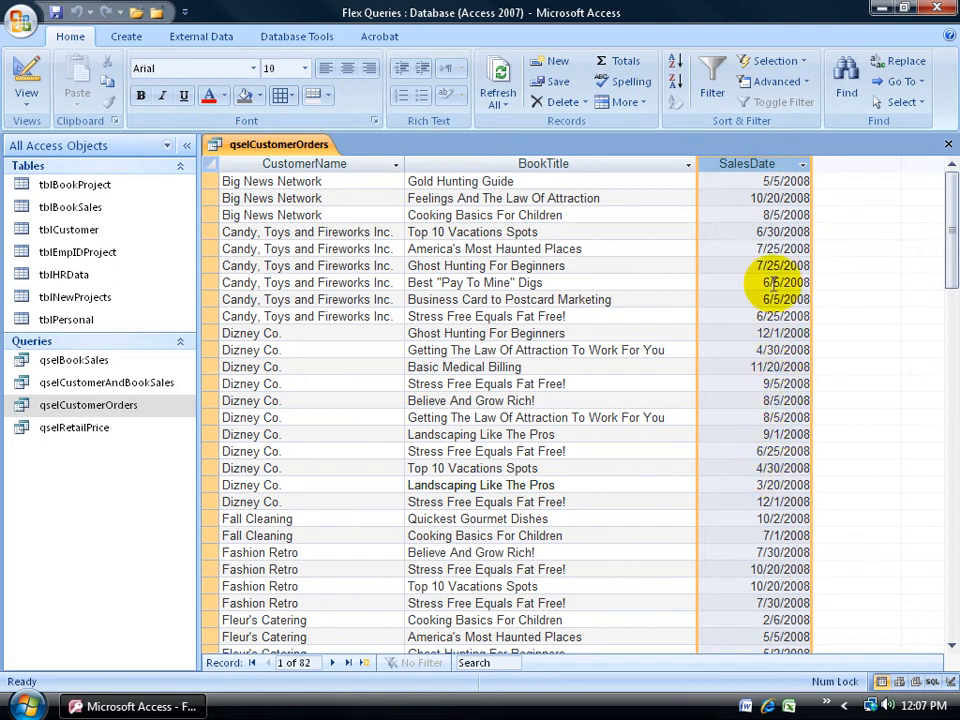
Remove SalesDate and compare the two Dizney Co. Landscaping Like The Pros rows
left_click(26, 80)
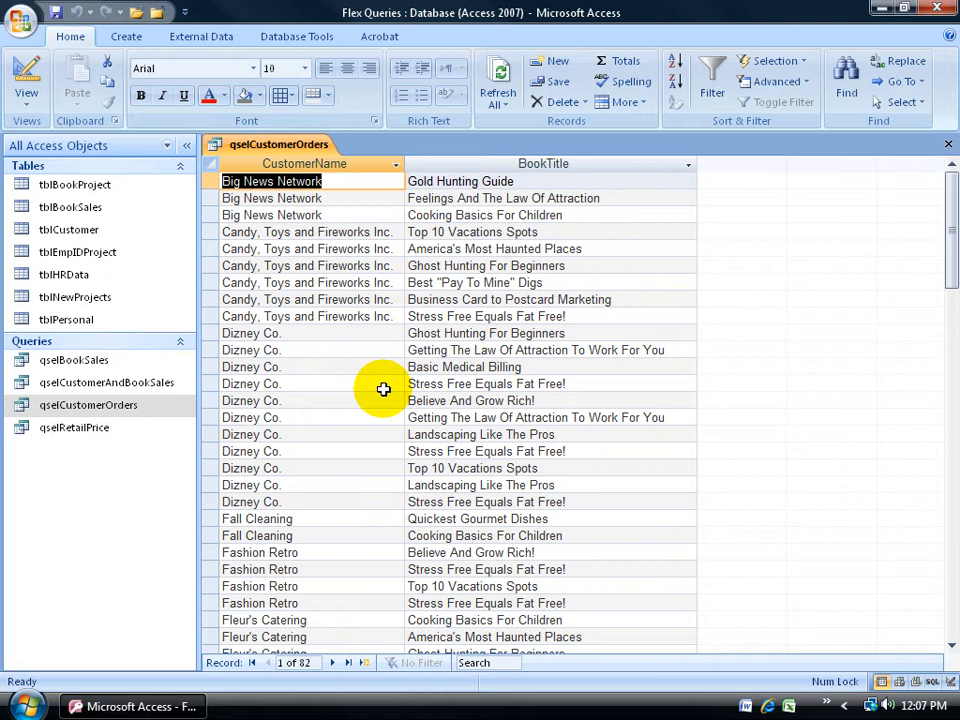
mouse_move(757, 367)
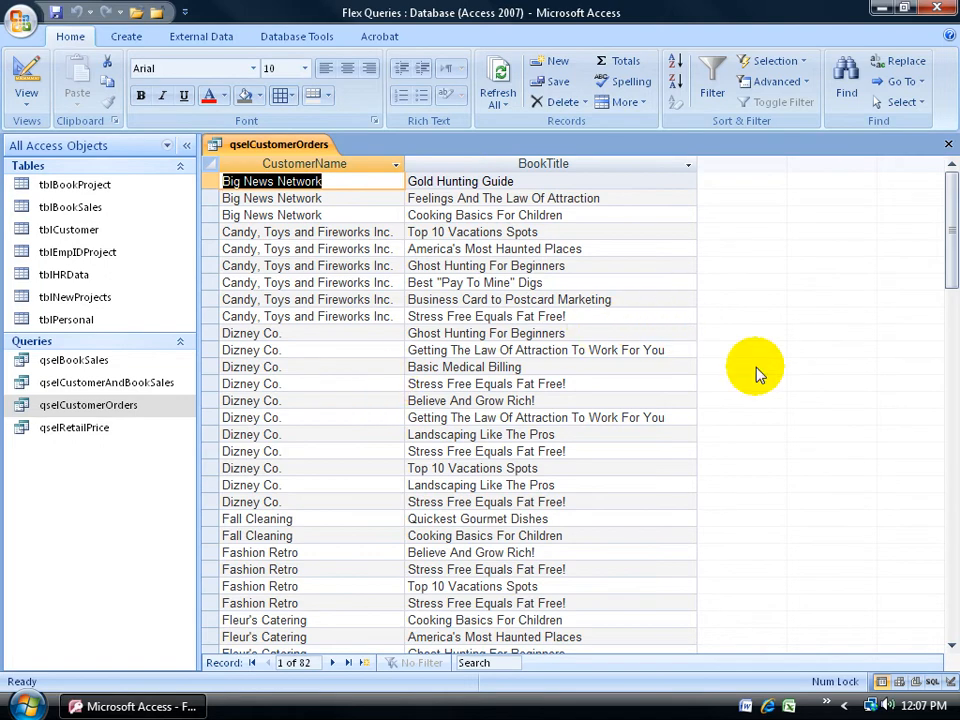
mouse_move(580, 391)
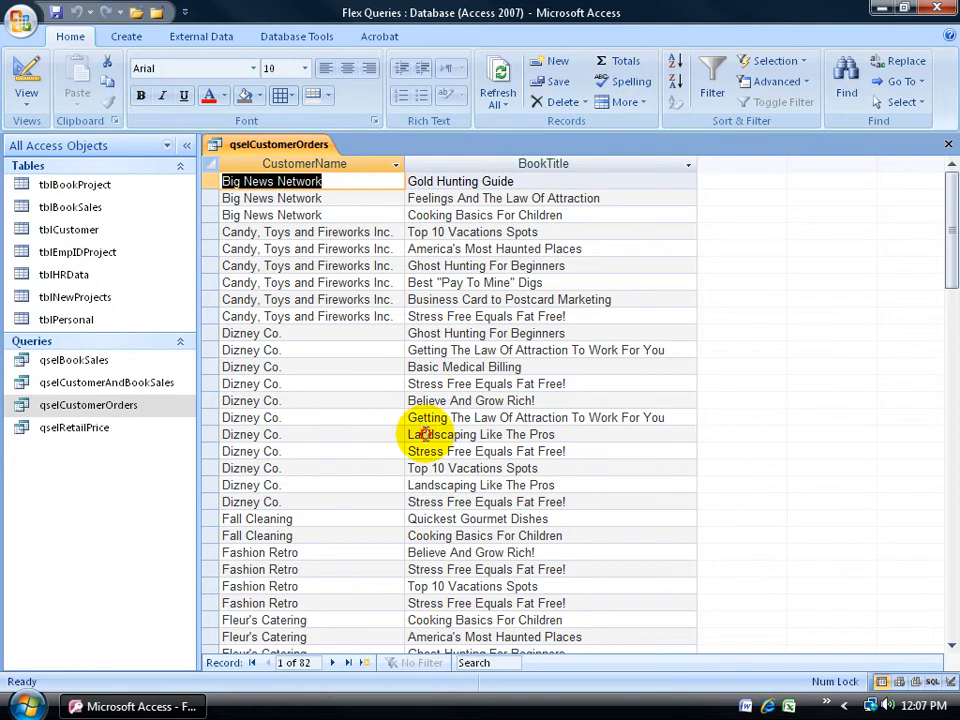
left_click(481, 434)
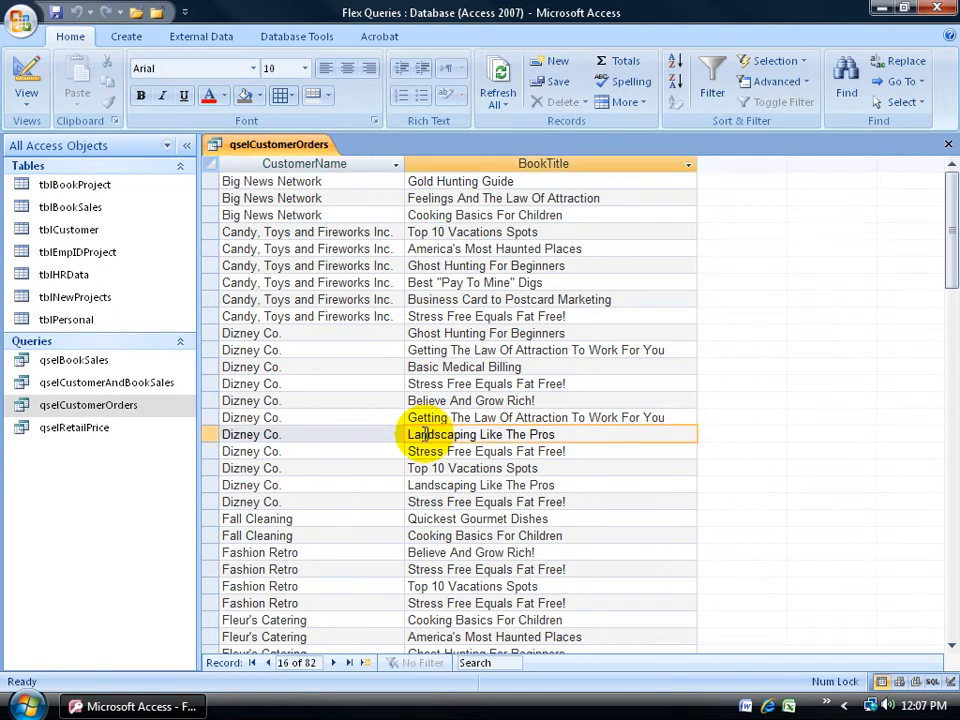
left_click(481, 485)
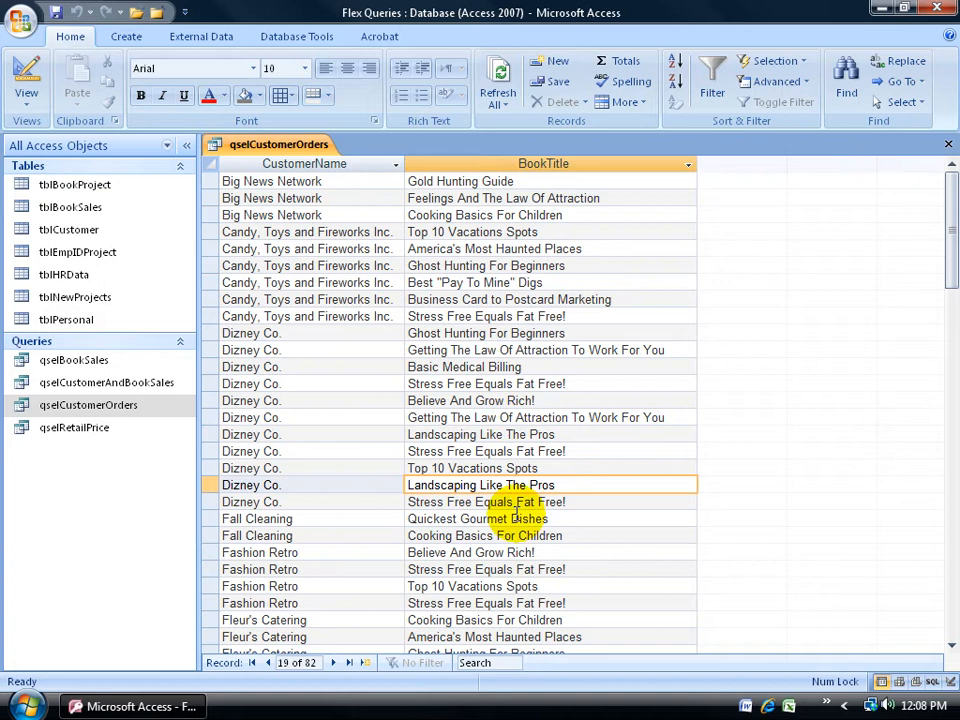
mouse_move(510, 430)
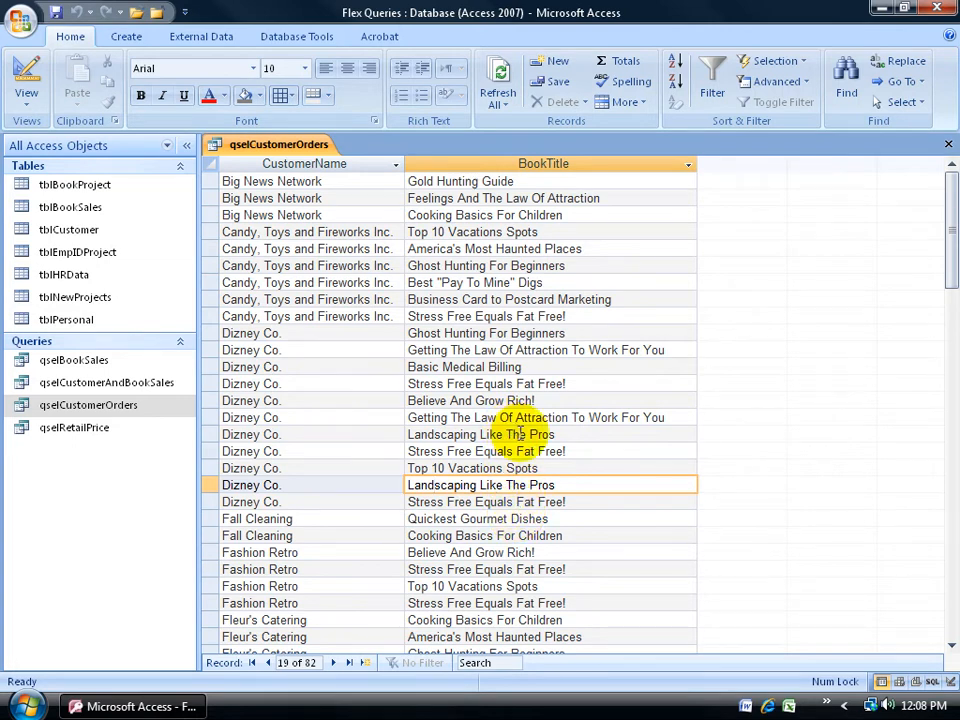
left_click(520, 434)
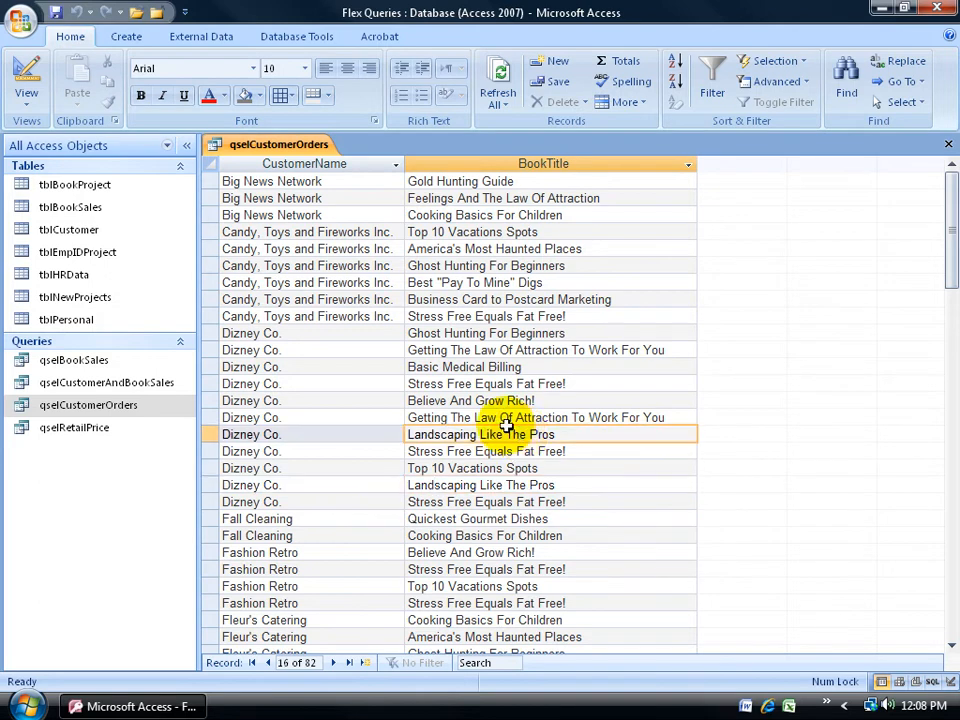
left_click(26, 75)
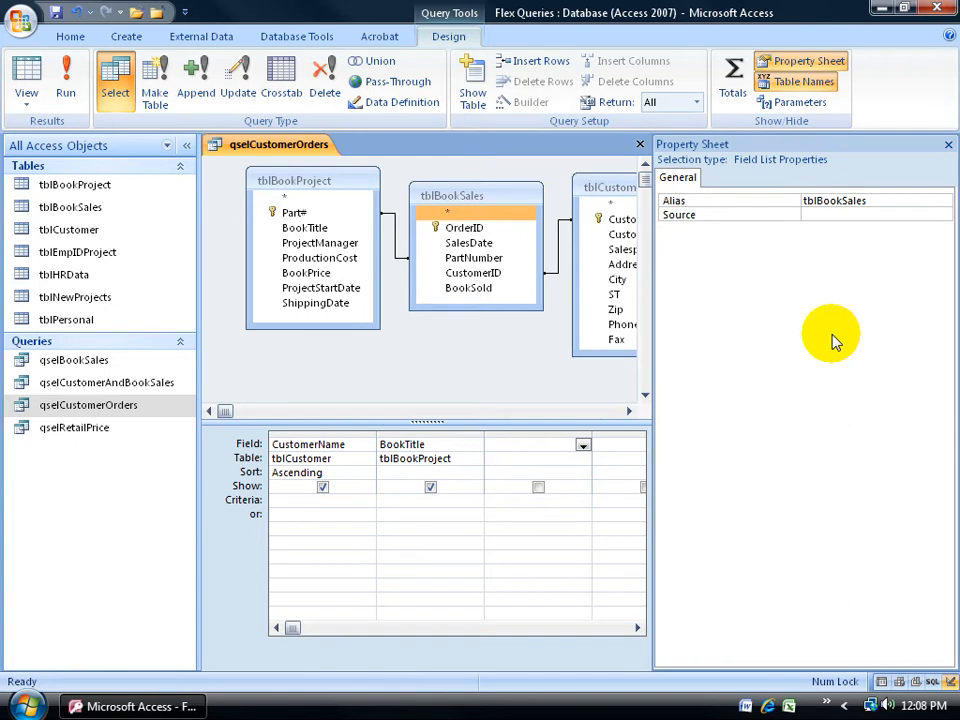
mouse_move(835, 332)
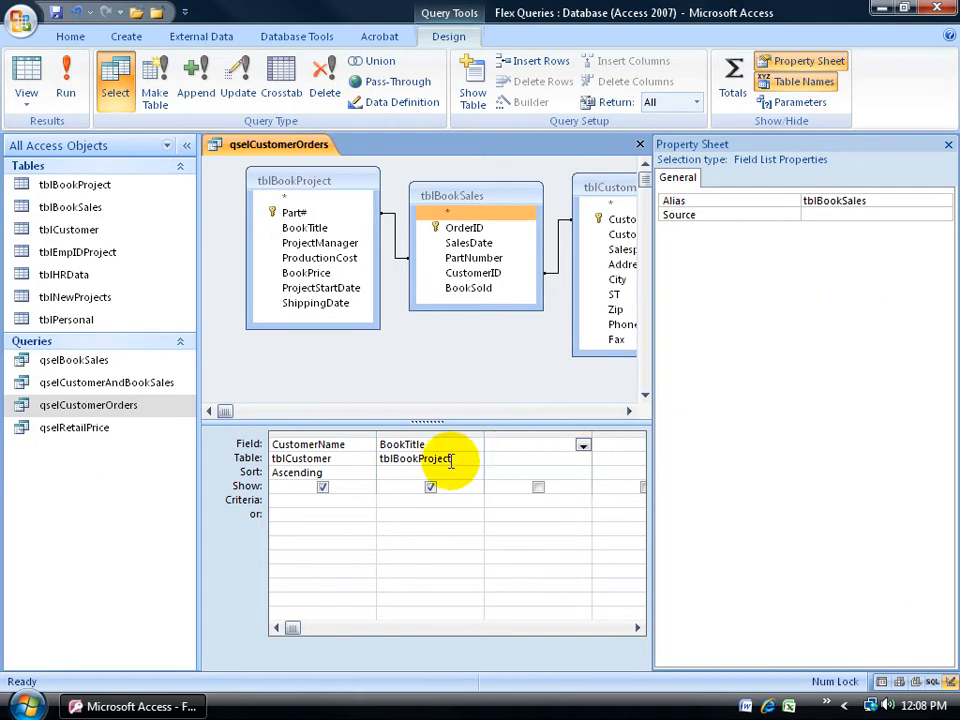
Show the BookTitle field properties, then the whole query's properties in the Property Sheet
left_click(402, 444)
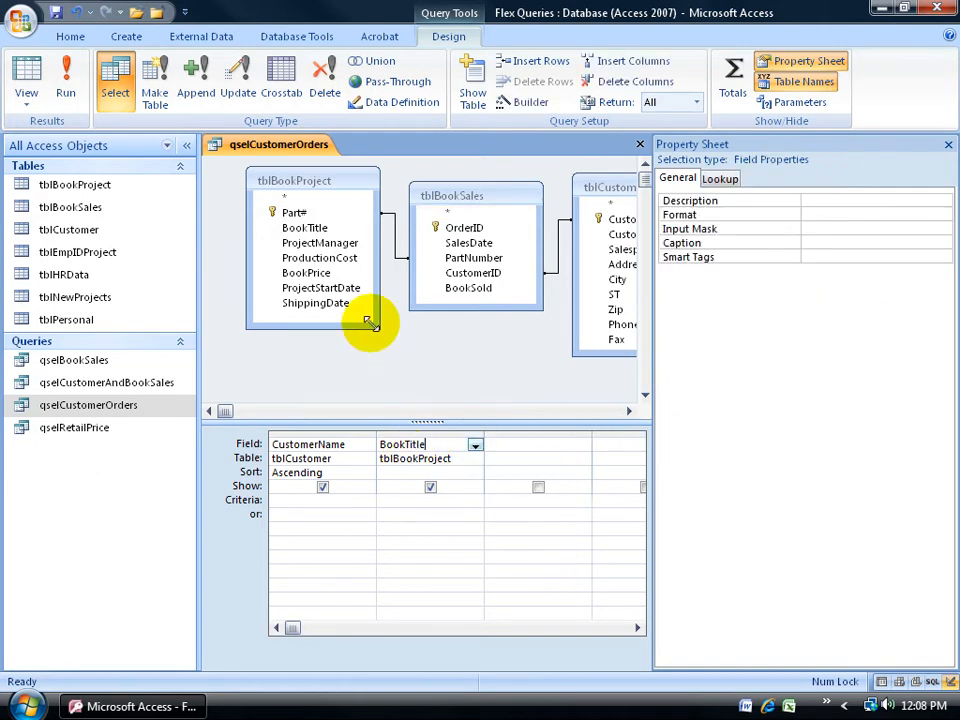
left_click(487, 351)
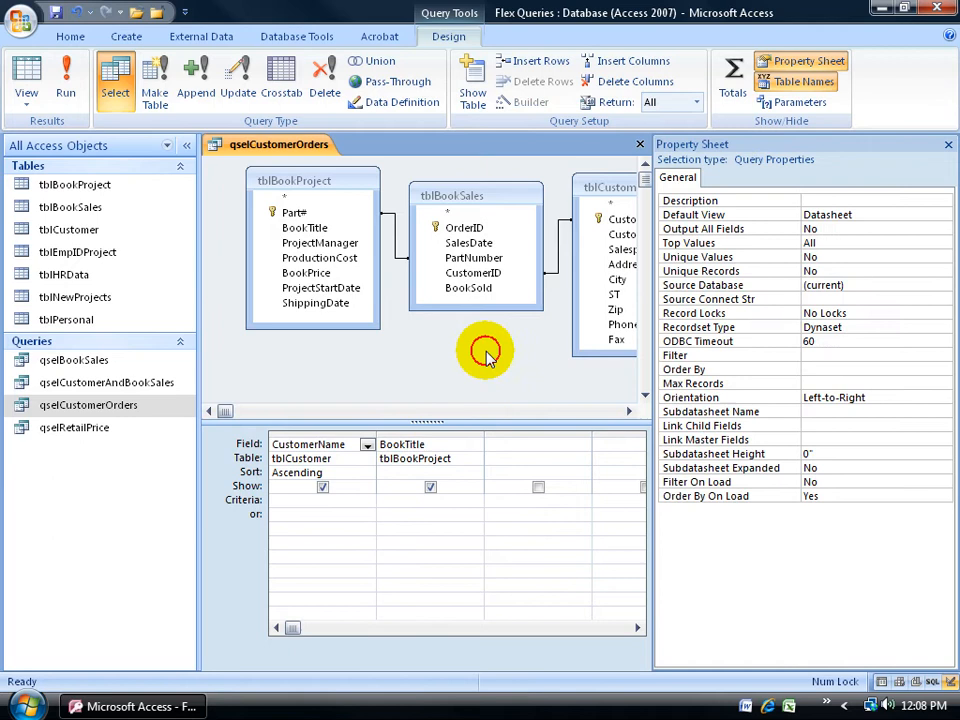
mouse_move(487, 355)
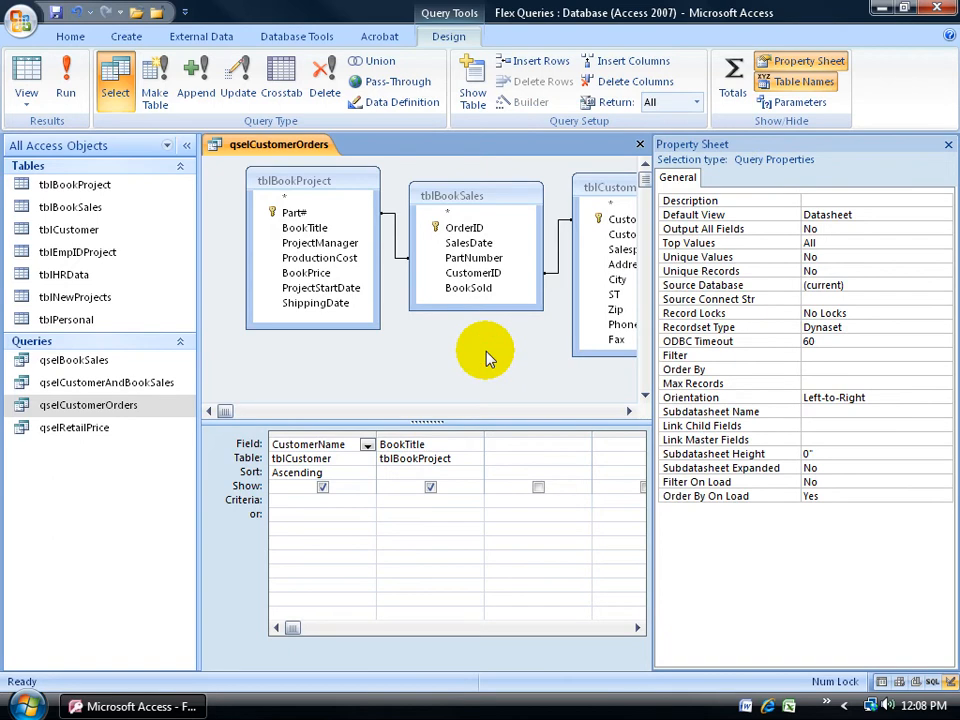
mouse_move(445, 360)
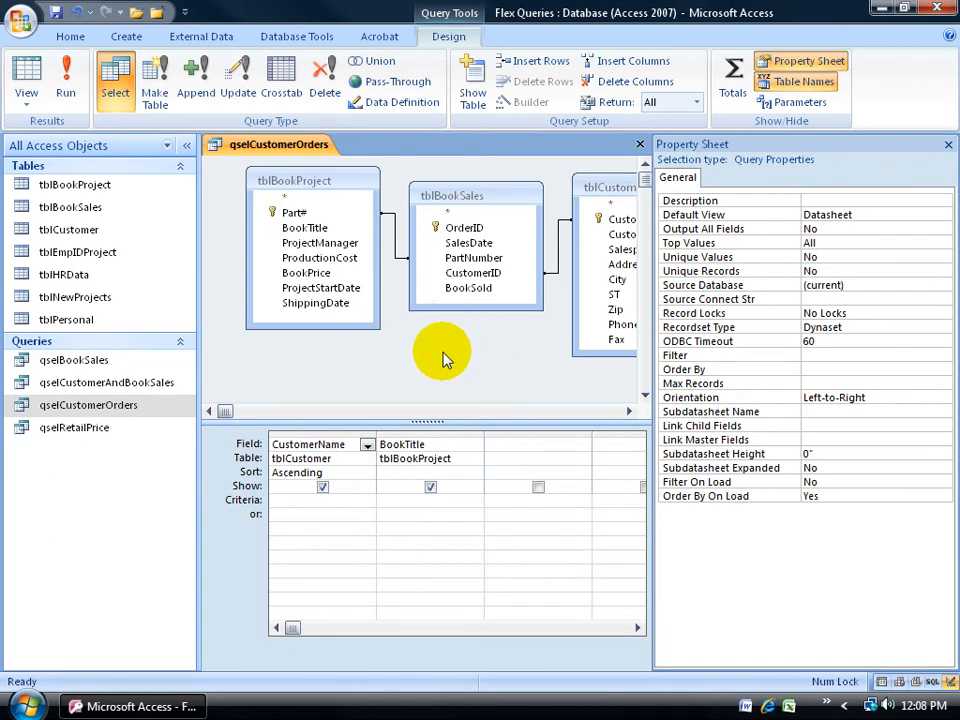
mouse_move(475, 350)
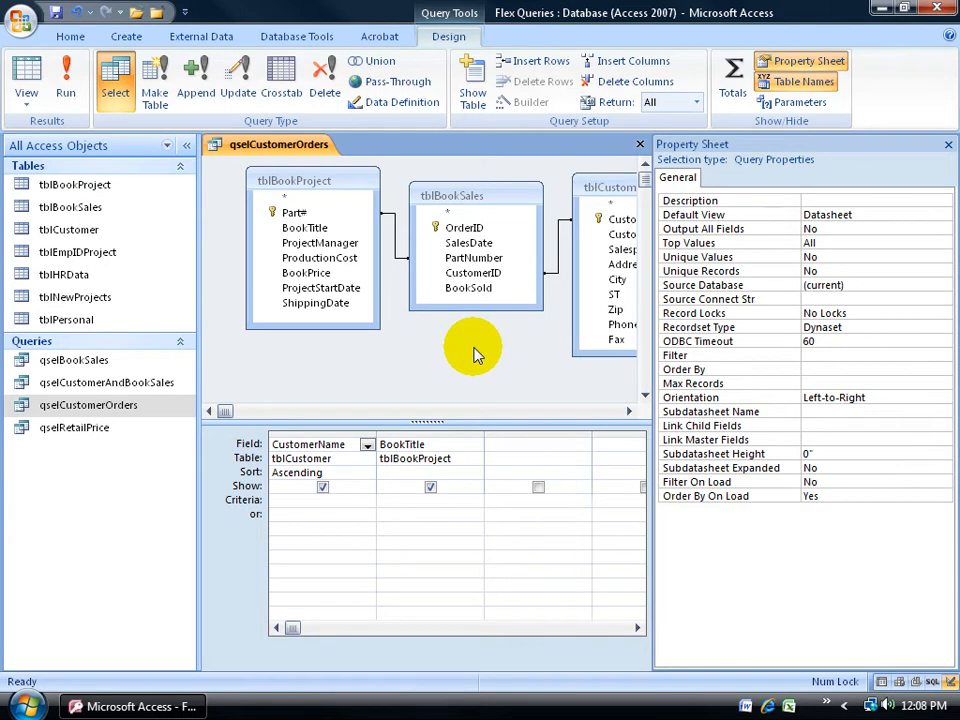
mouse_move(795, 180)
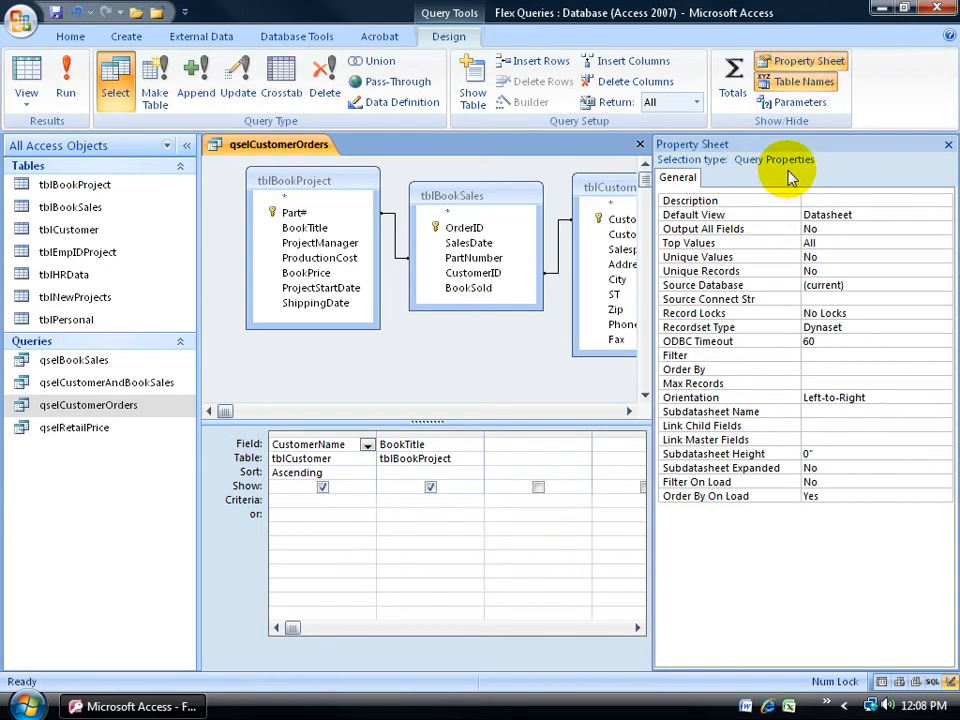
mouse_move(745, 265)
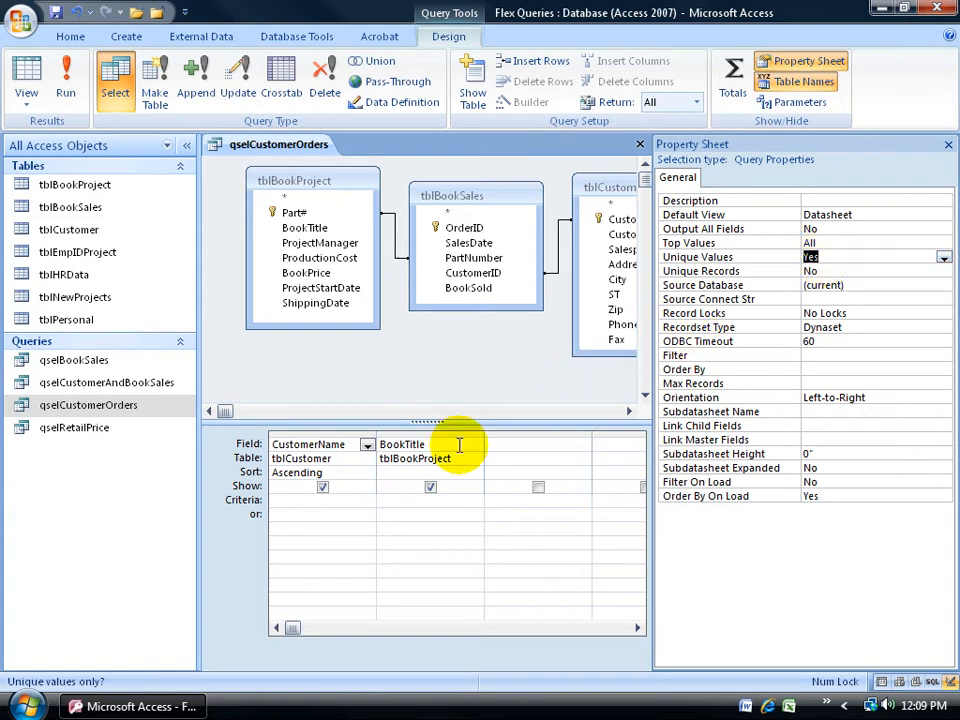
mouse_move(548, 465)
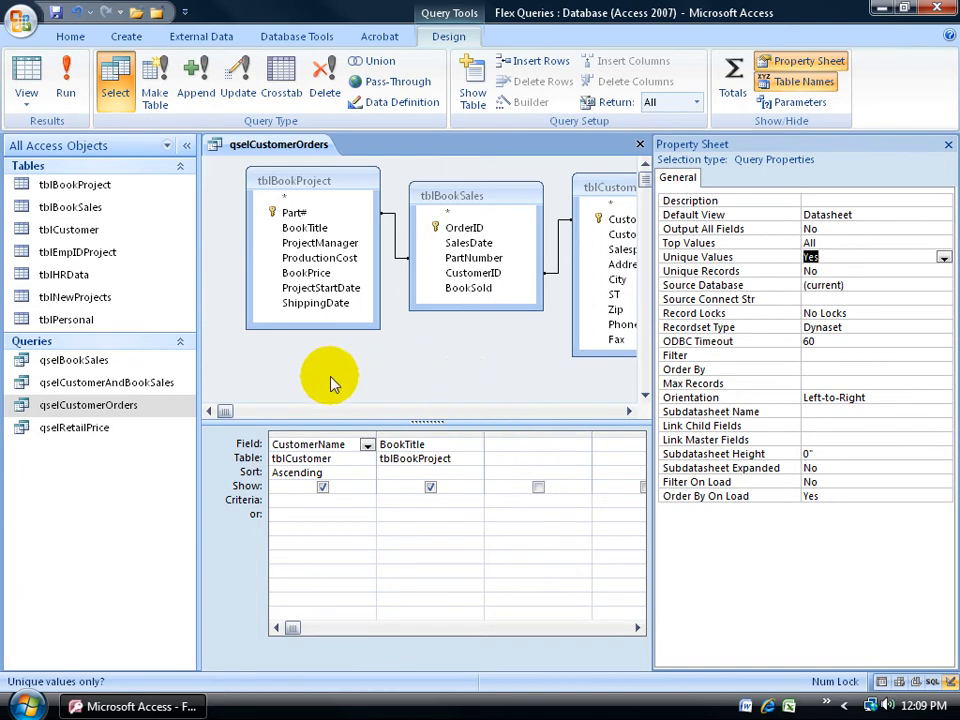
mouse_move(487, 400)
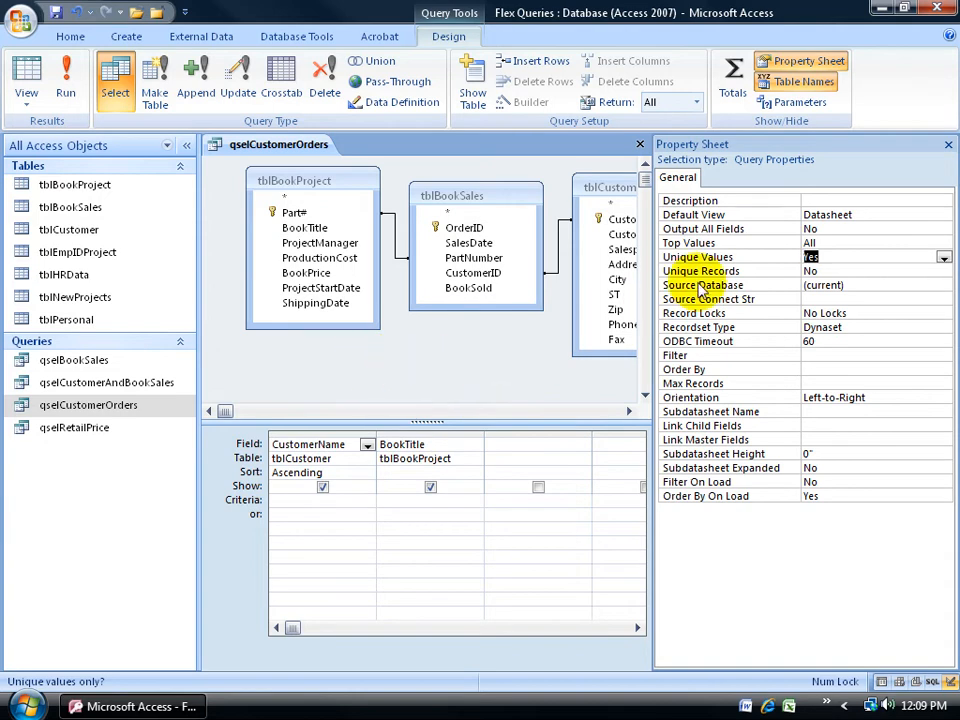
Set the query's Unique Records property to Yes, with Unique Values back at No
left_click(870, 271)
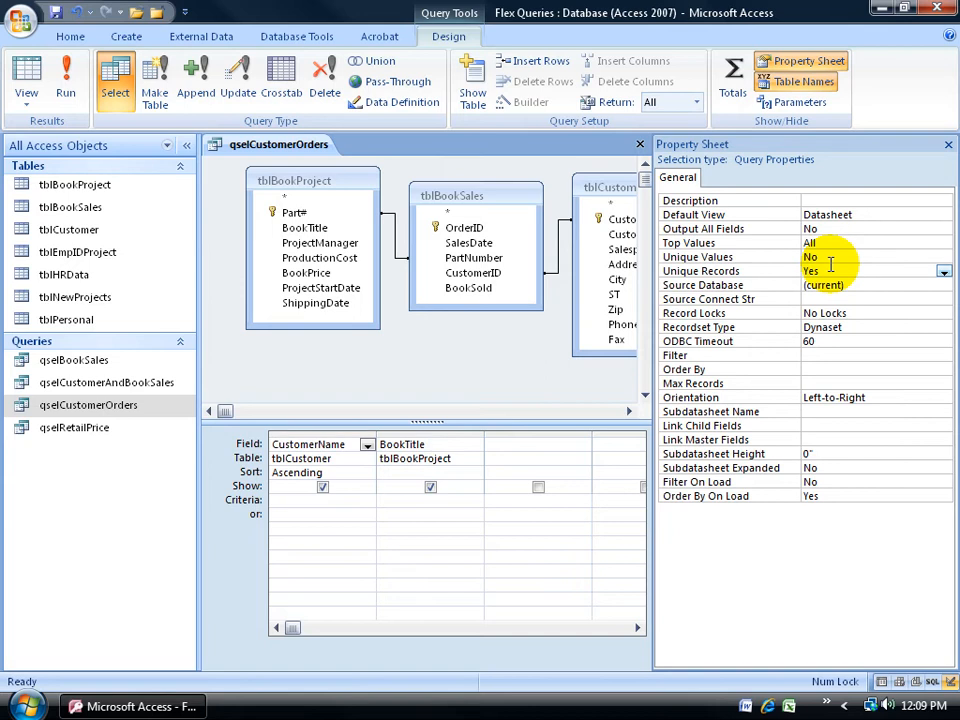
mouse_move(595, 470)
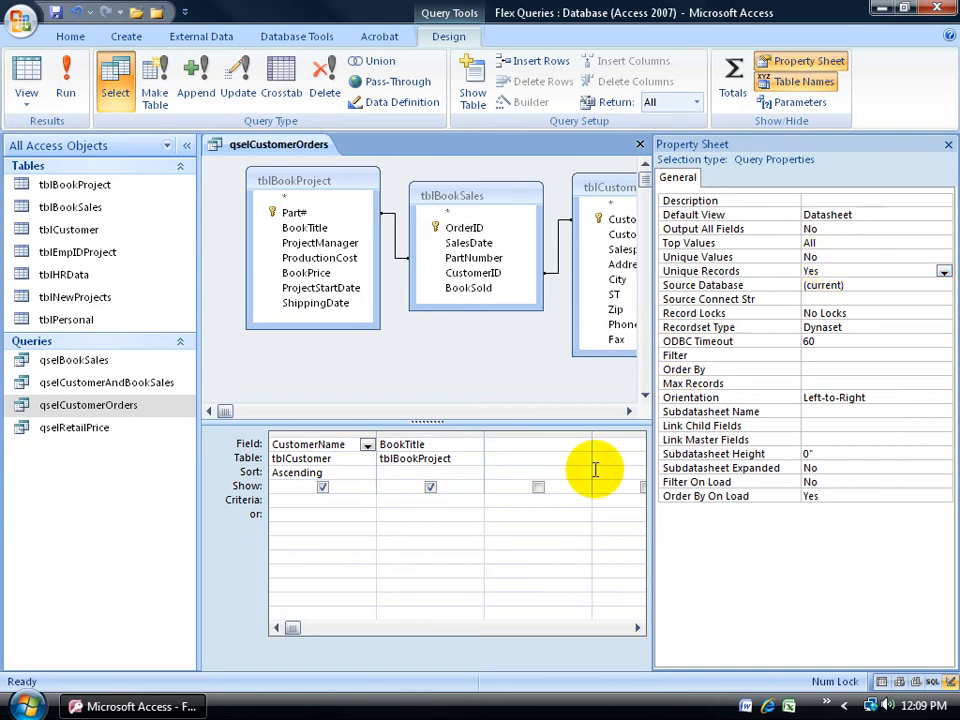
mouse_move(705, 335)
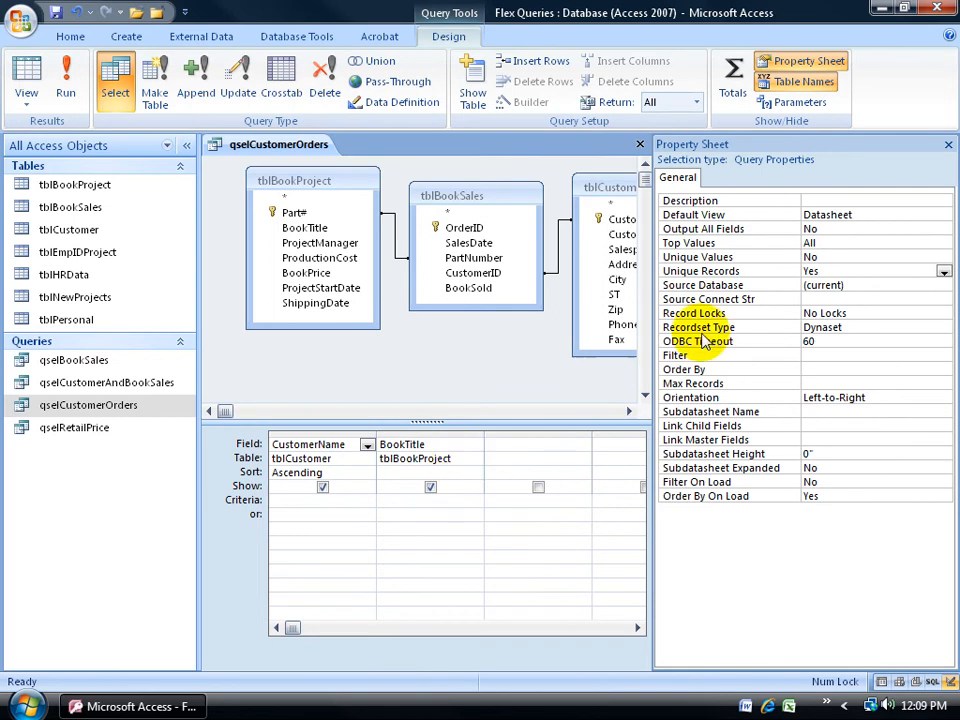
mouse_move(463, 451)
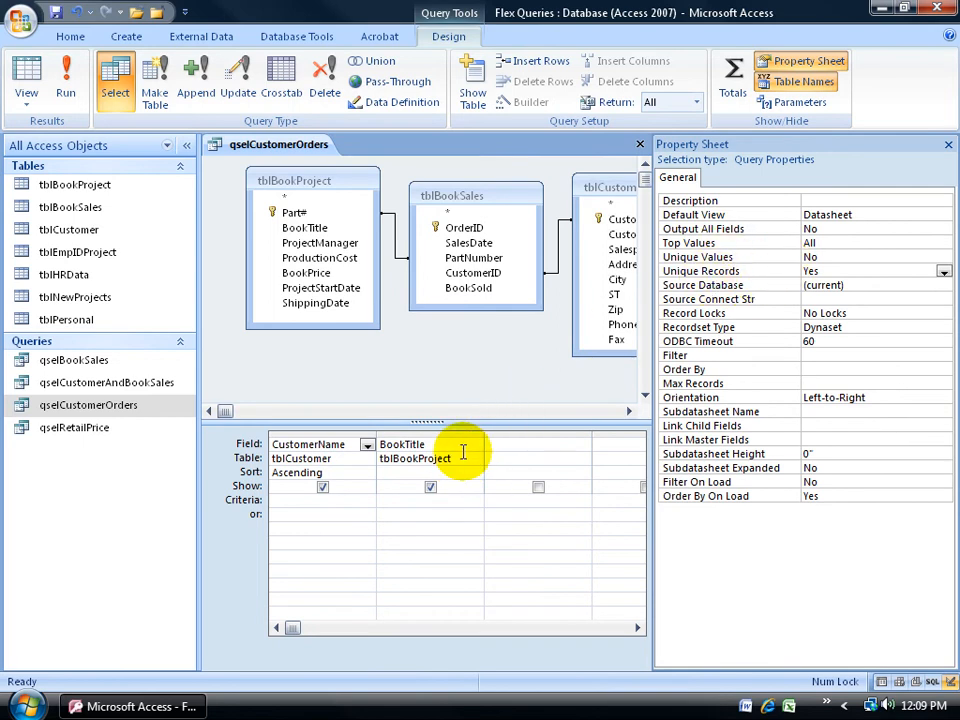
mouse_move(780, 275)
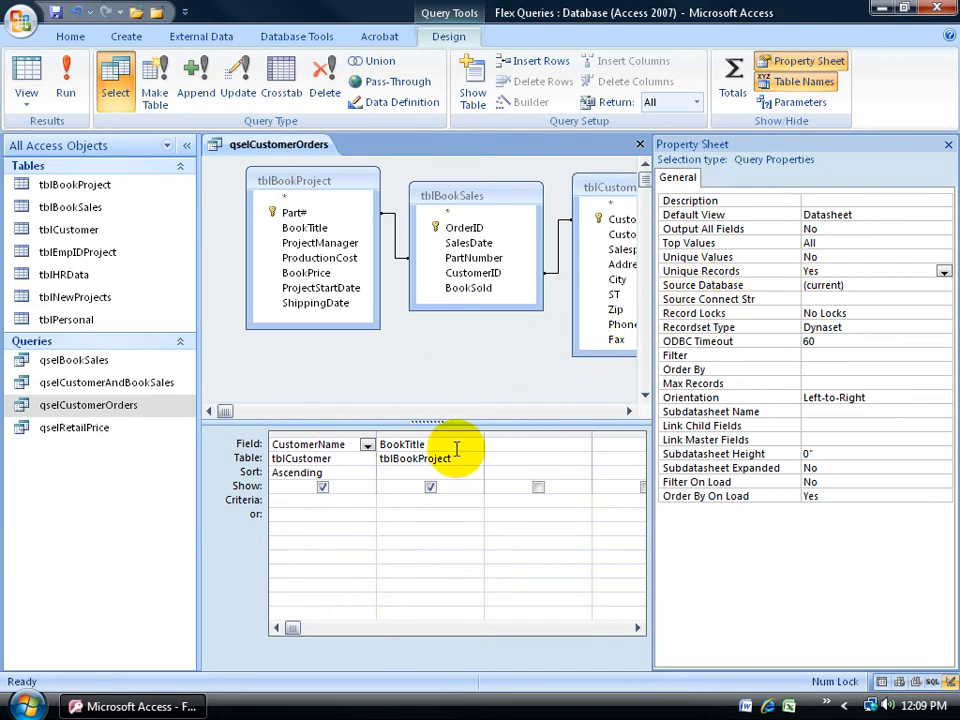
mouse_move(530, 350)
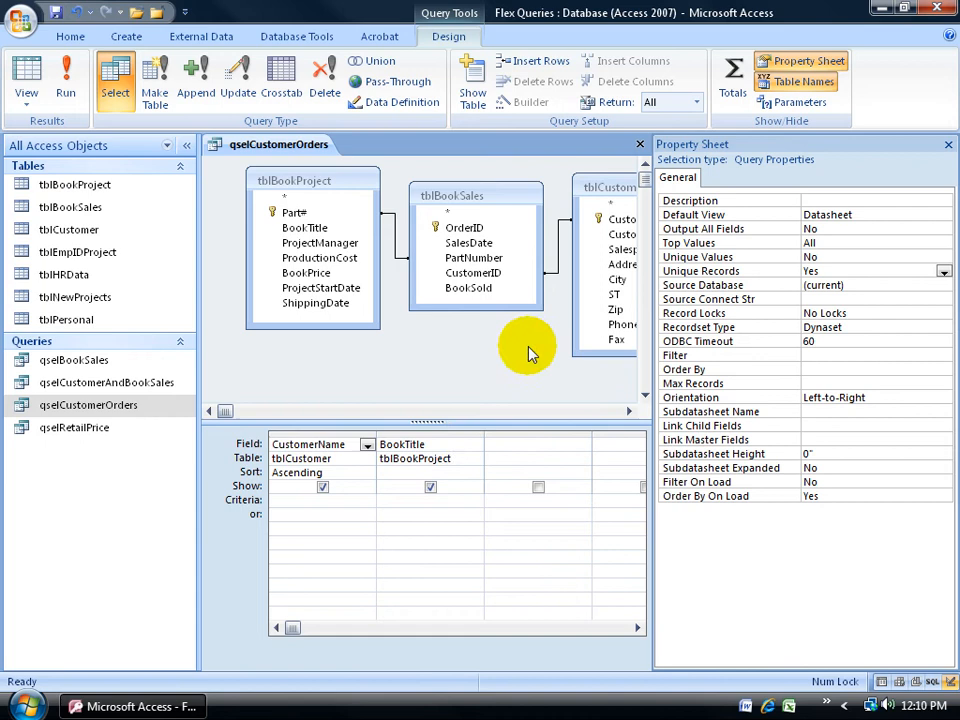
mouse_move(545, 350)
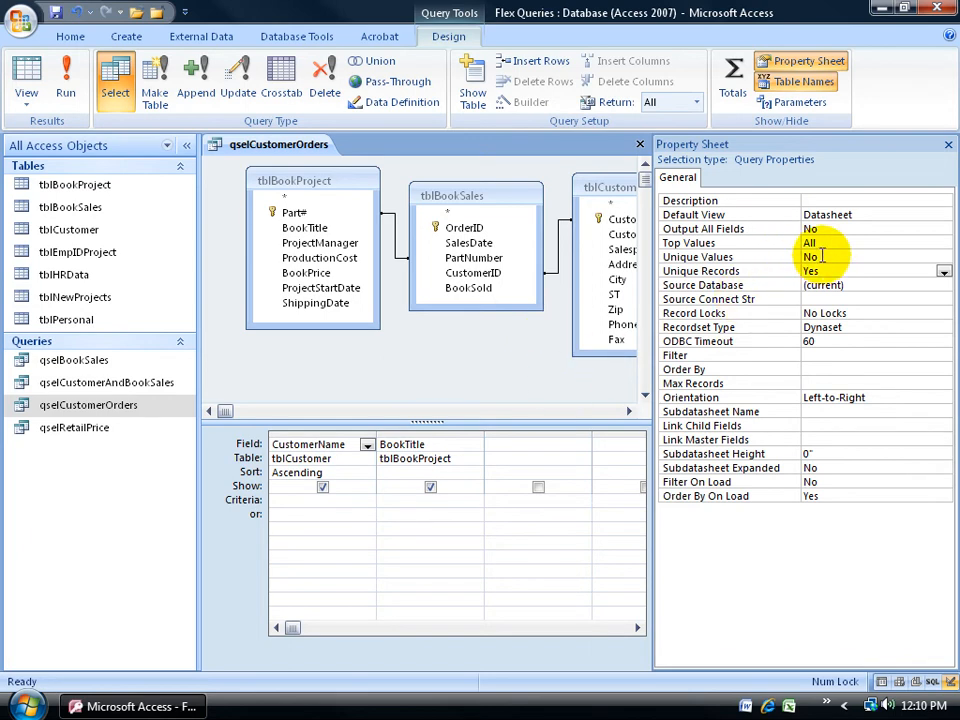
Close the Property Sheet, view the 68 unique rows, then return to Design view
left_click(875, 257)
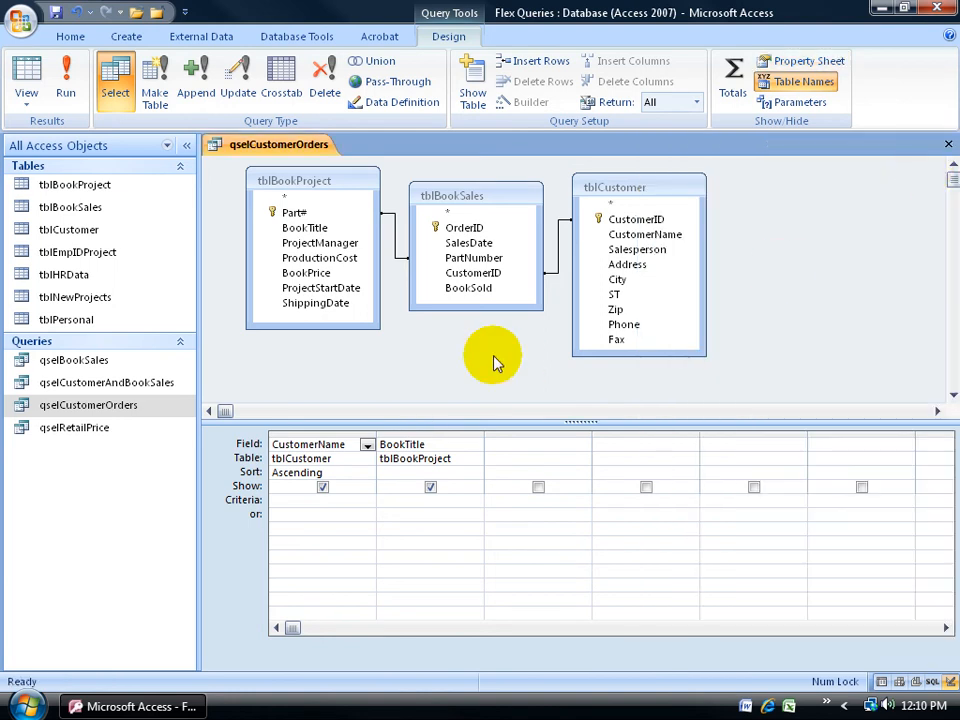
left_click(66, 80)
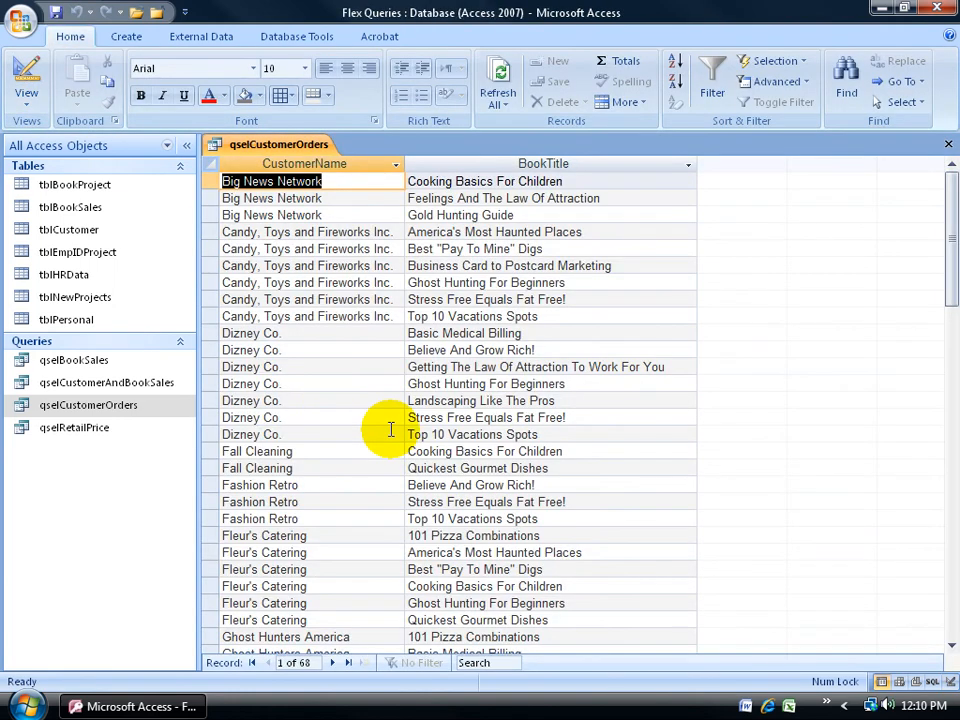
left_click(480, 400)
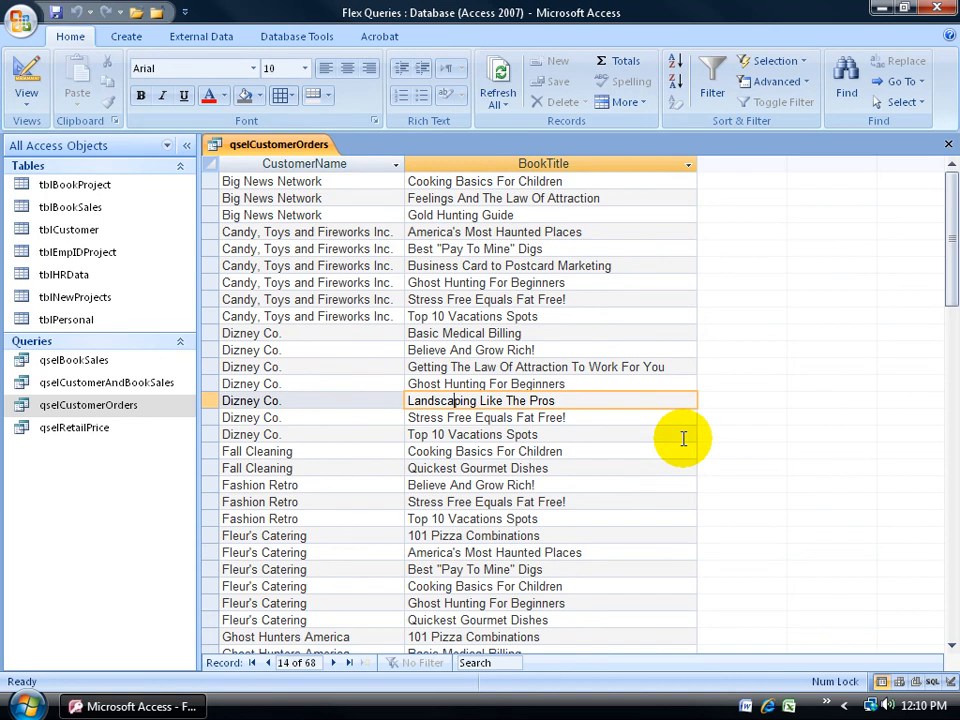
mouse_move(672, 322)
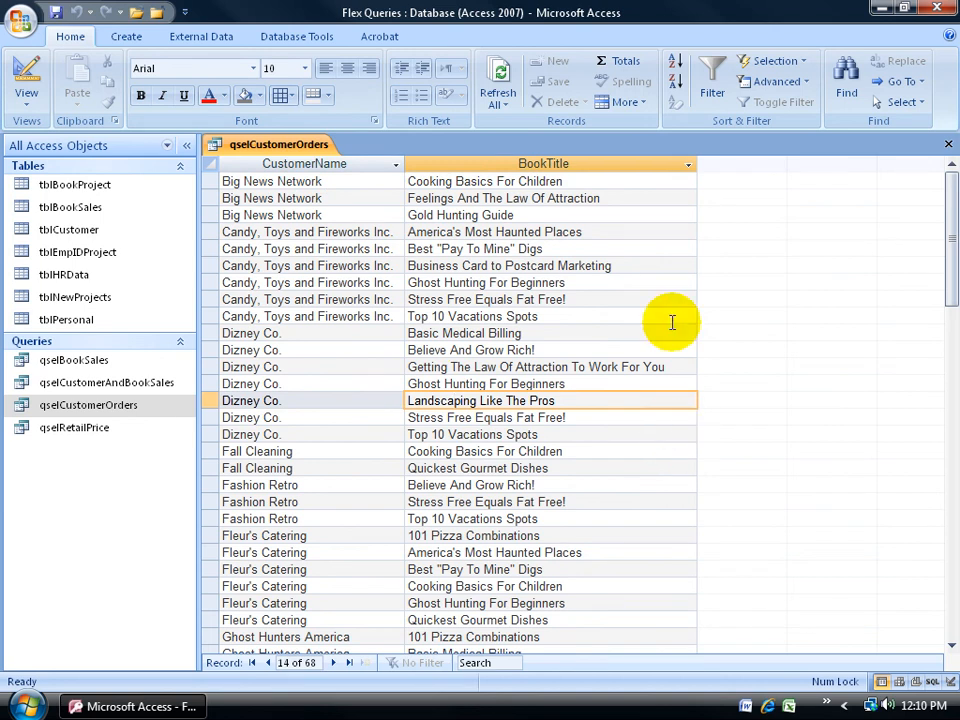
mouse_move(747, 298)
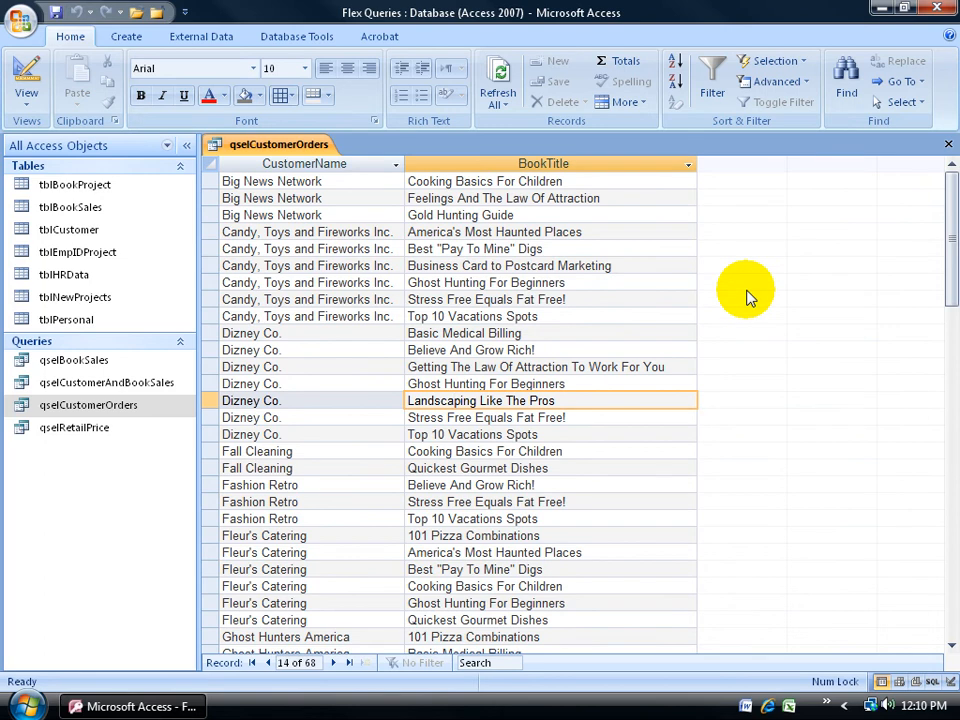
mouse_move(733, 383)
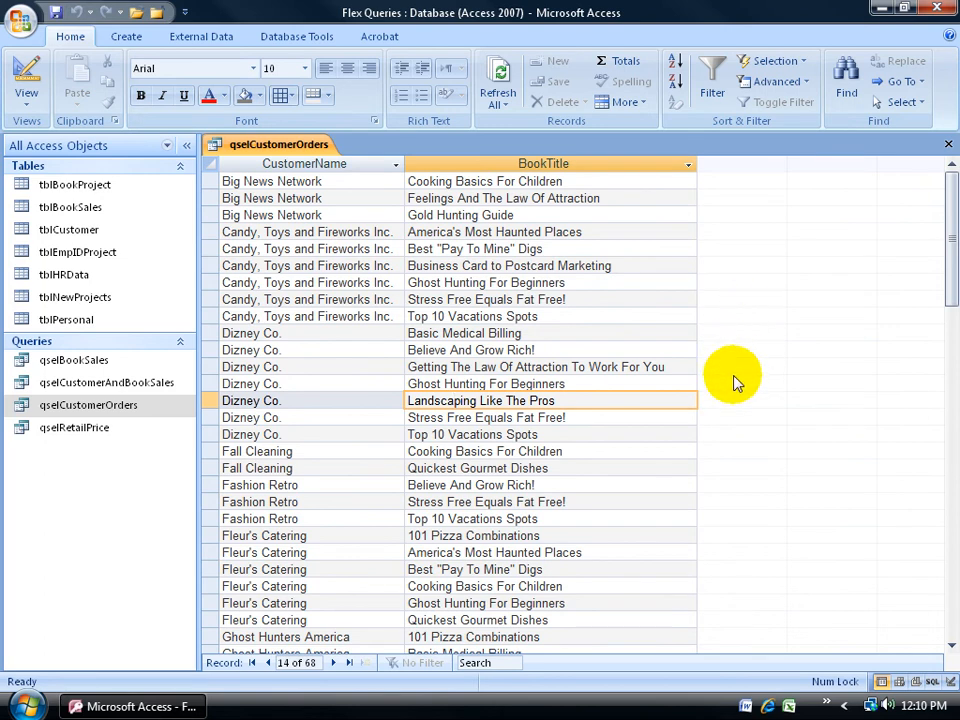
left_click(26, 80)
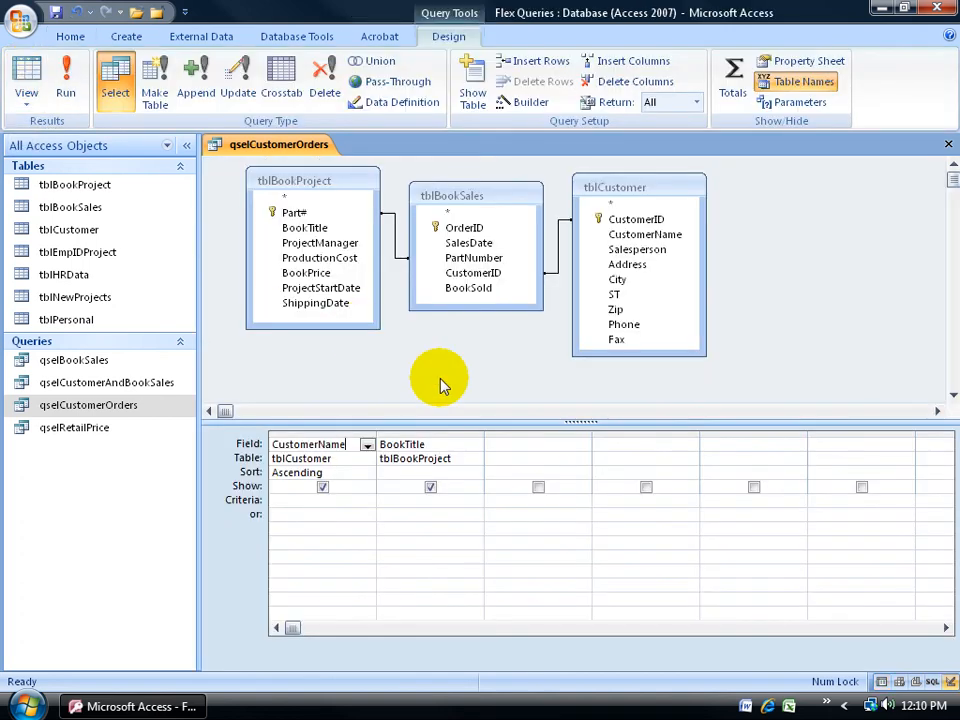
Add SalesDate back, confirm Unique Values, and view 82 rows with Landscaping repeated
double_click(469, 243)
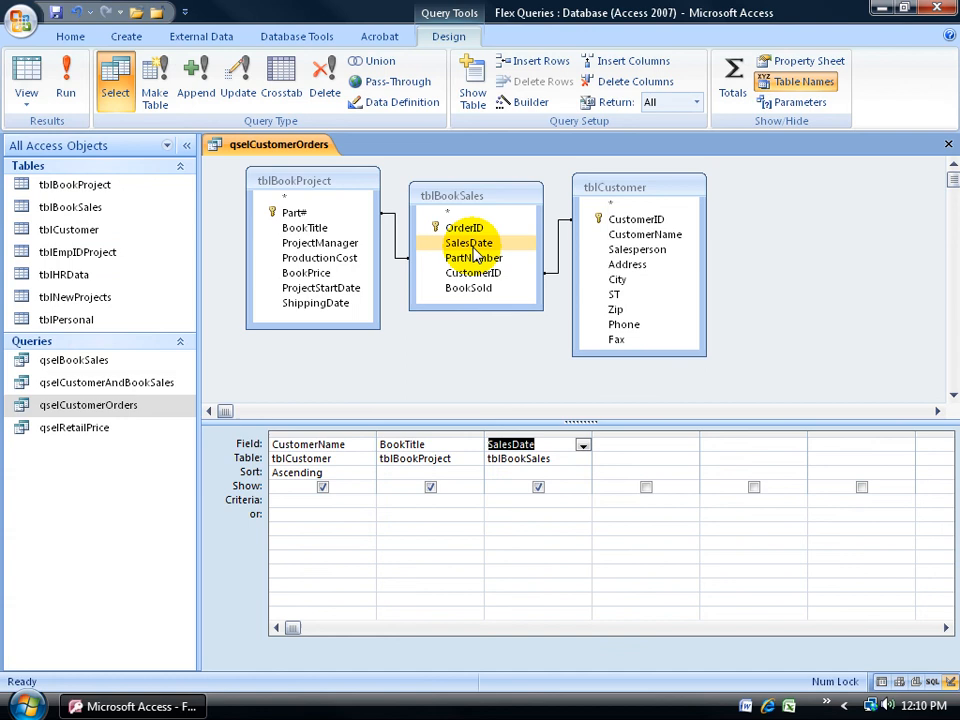
left_click(800, 61)
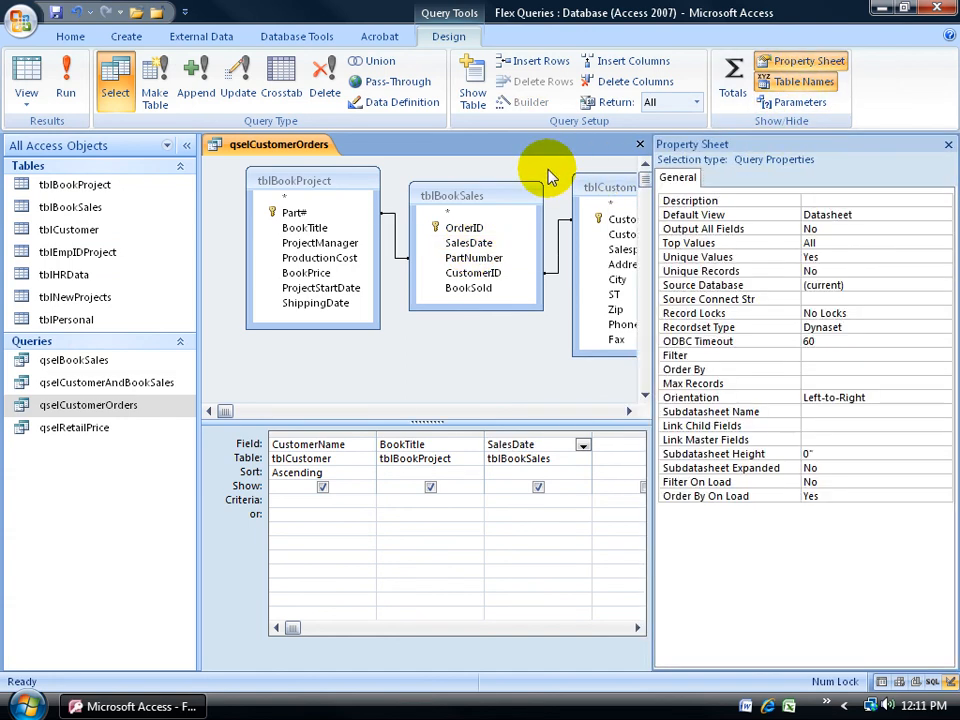
mouse_move(828, 175)
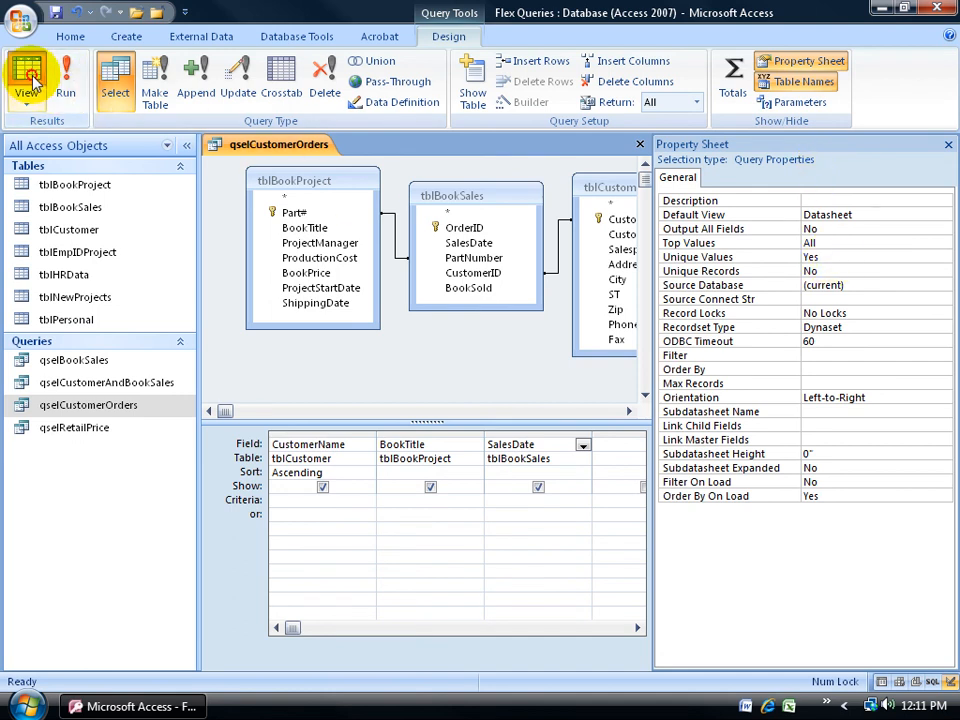
left_click(27, 75)
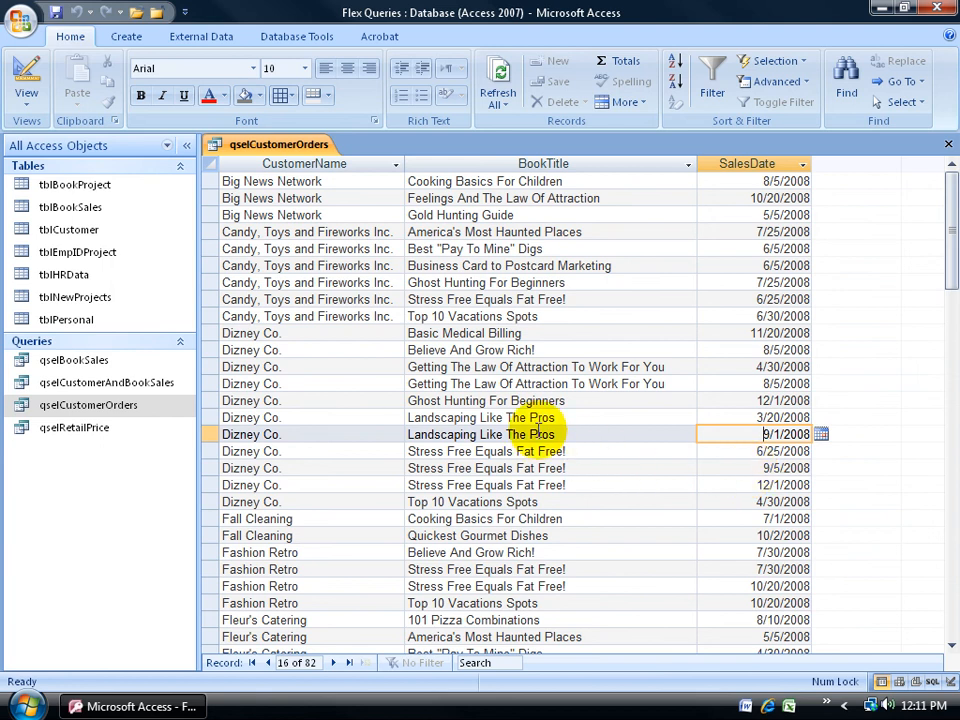
mouse_move(310, 316)
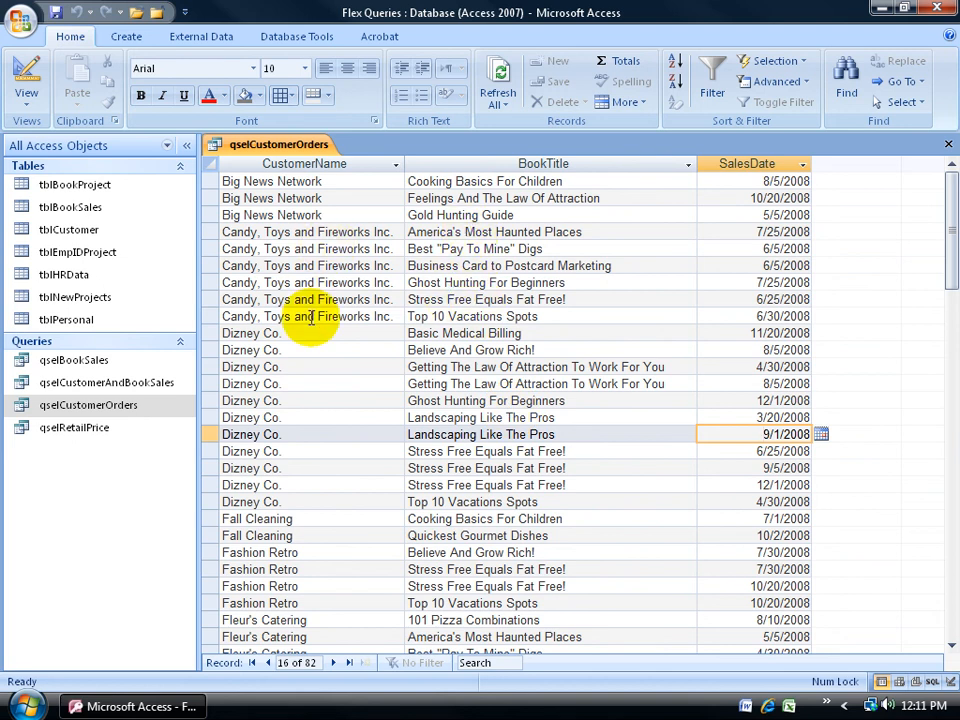
mouse_move(540, 425)
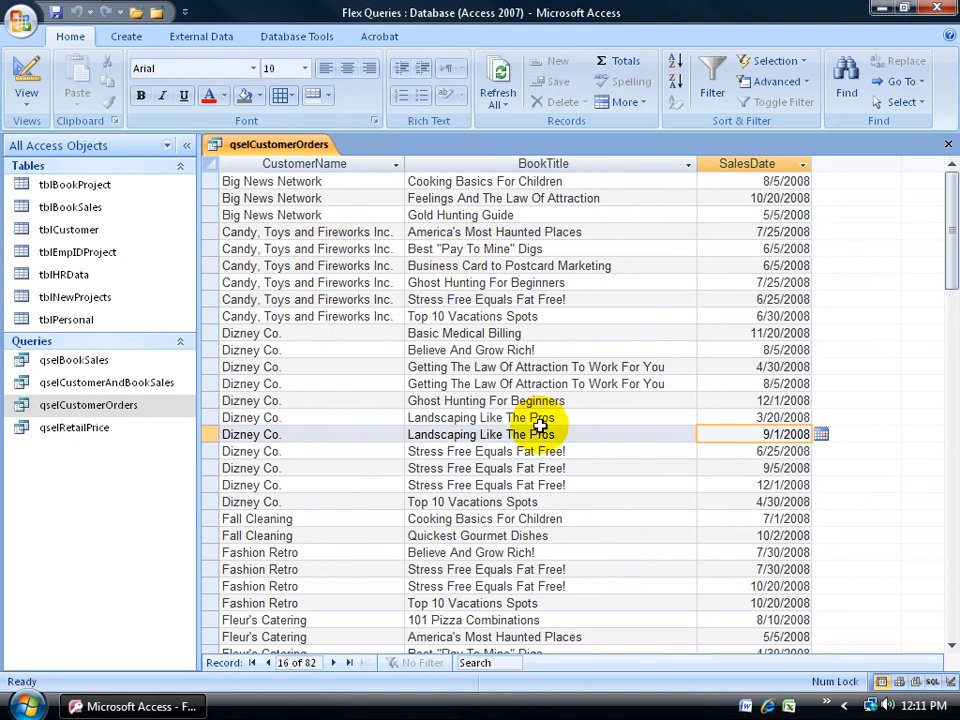
mouse_move(740, 383)
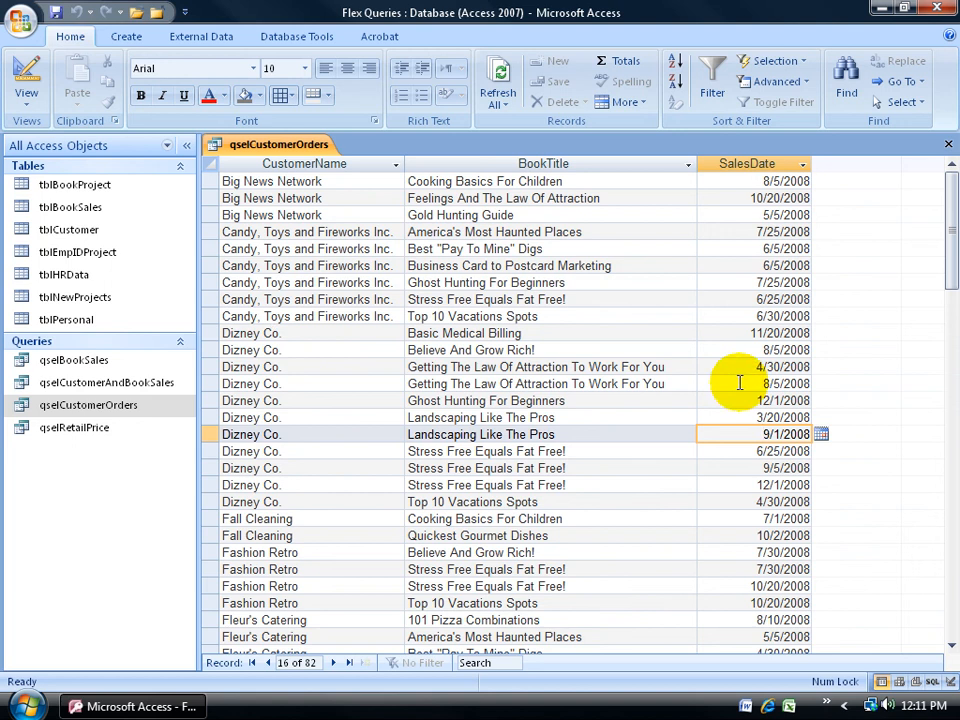